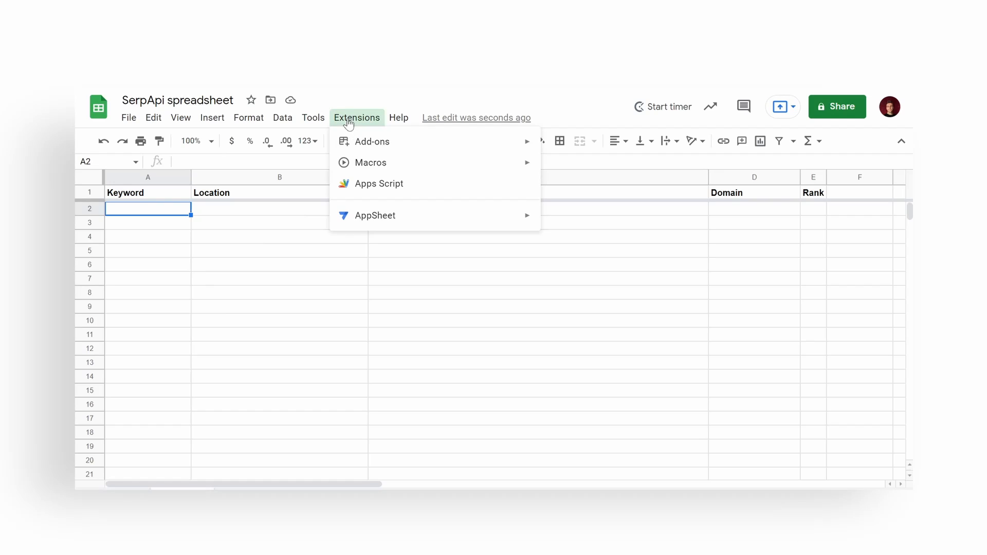
mouse_move(373, 141)
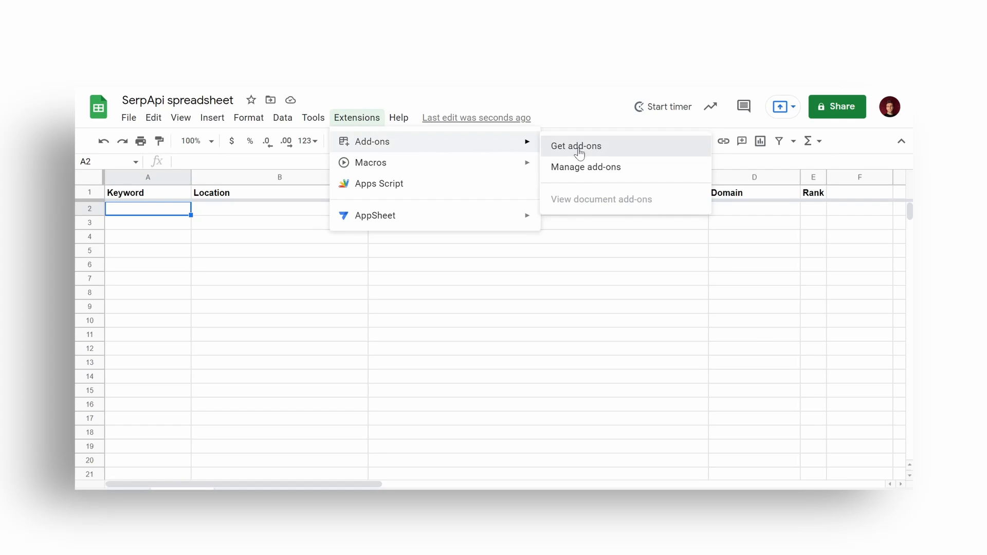
- Find the SerpApi add-on in the Marketplace, install it and return to the sheet
left_click(576, 145)
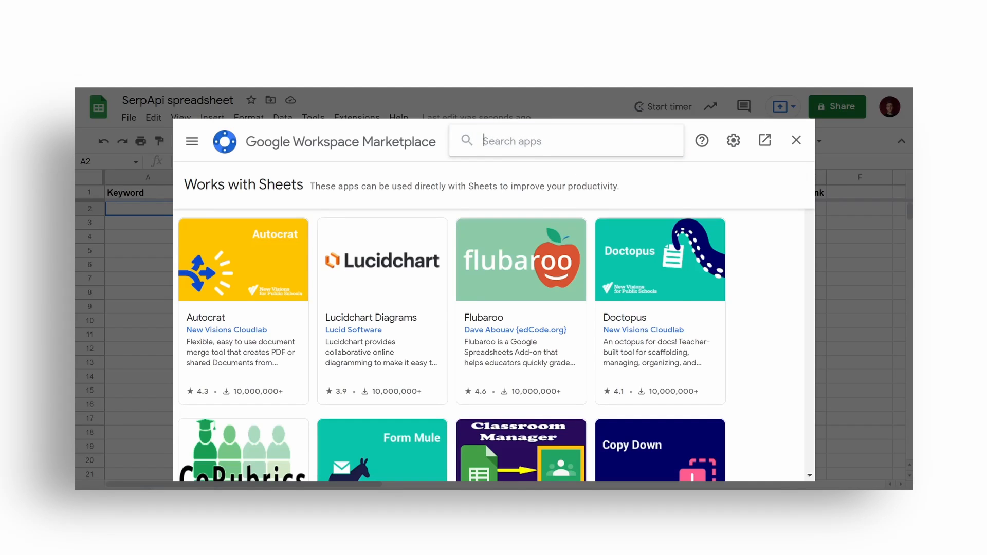
type("serpapi")
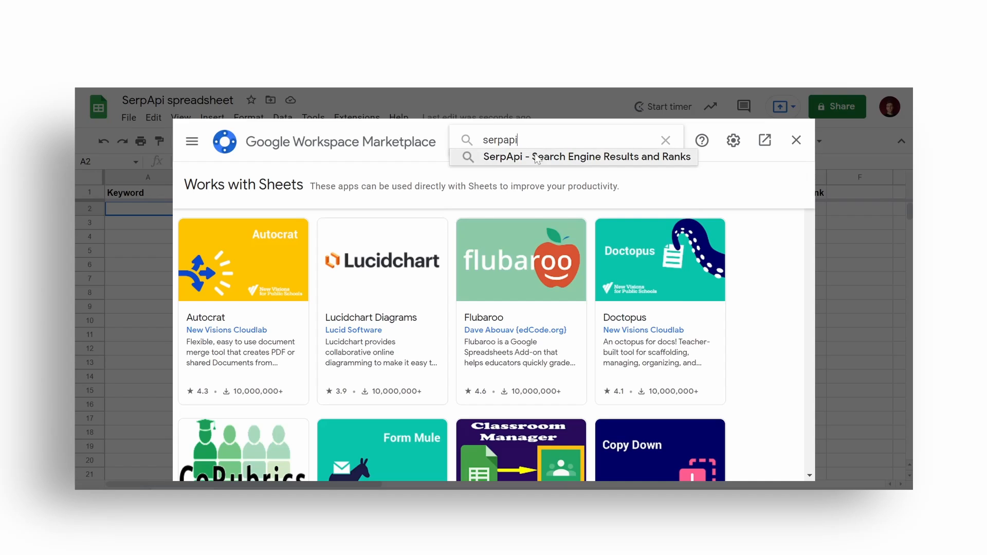
left_click(572, 156)
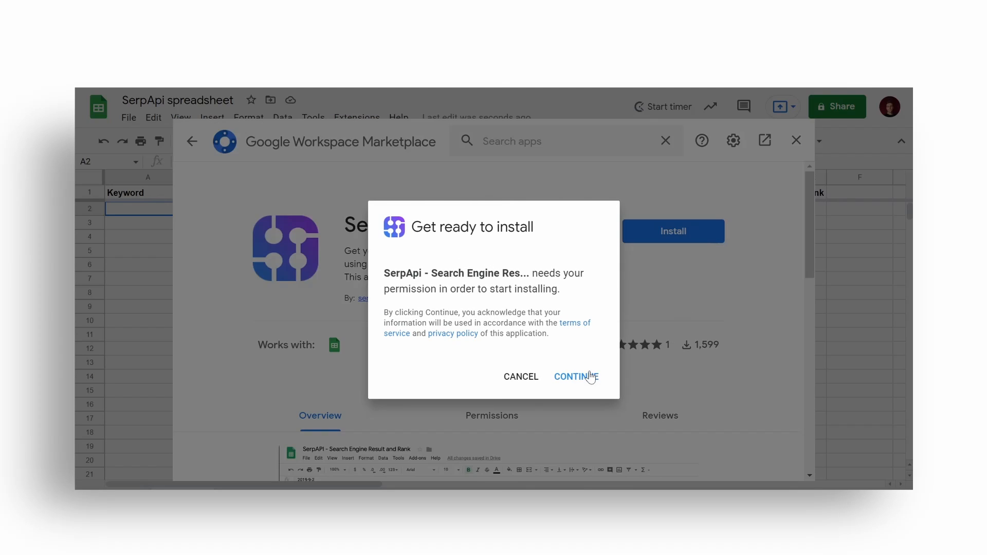
left_click(573, 376)
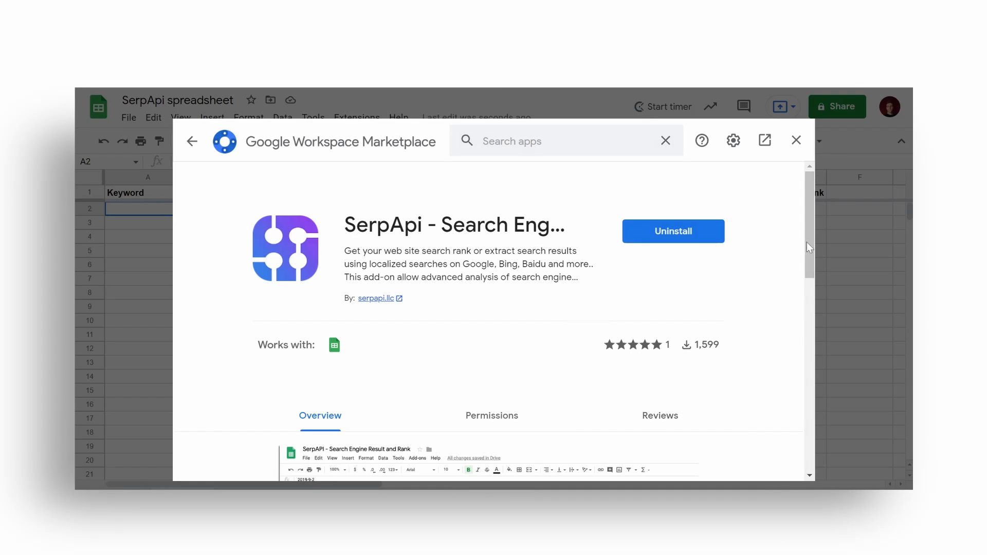
left_click(795, 140)
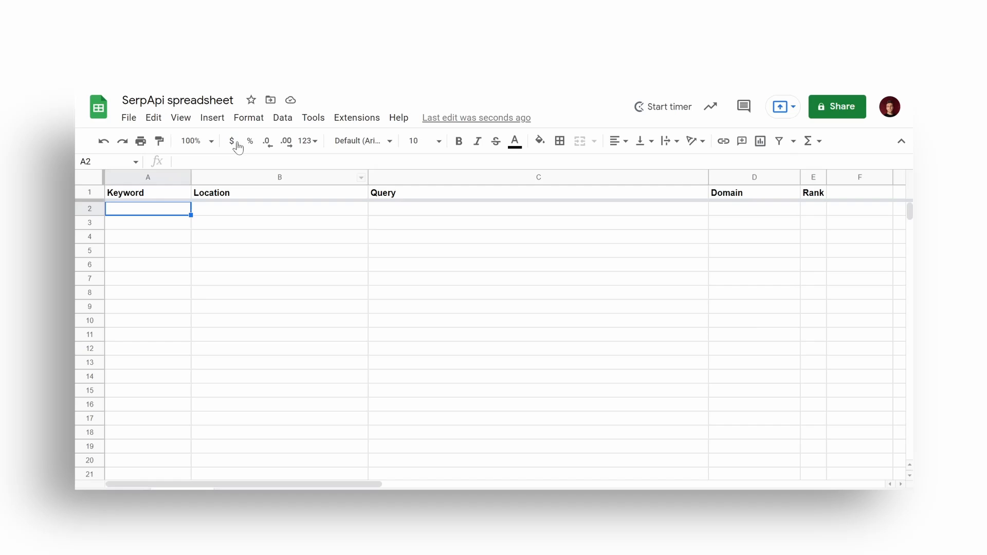
- Paste the private API key into SerpApi's Setting dialog and confirm it was registered
left_click(357, 118)
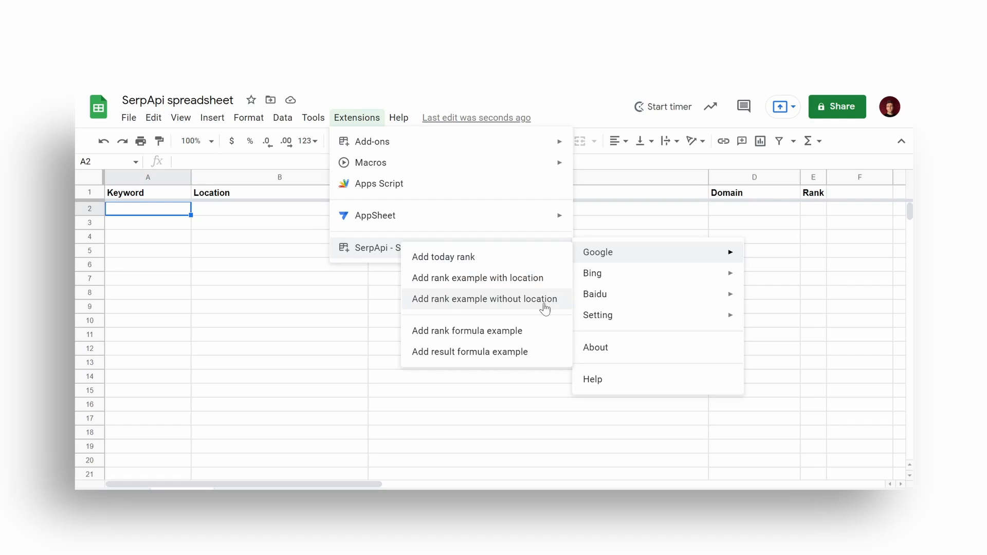
mouse_move(467, 330)
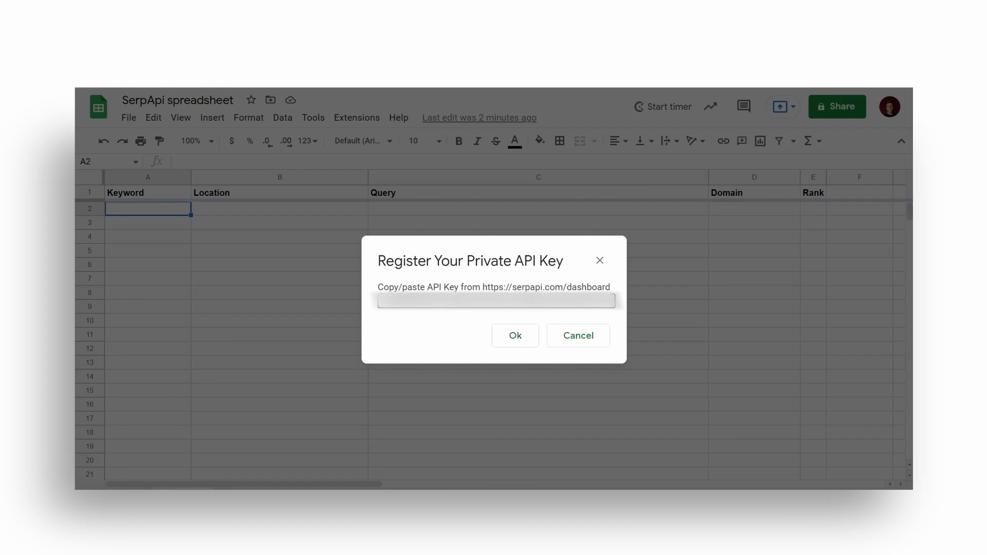
left_click(514, 335)
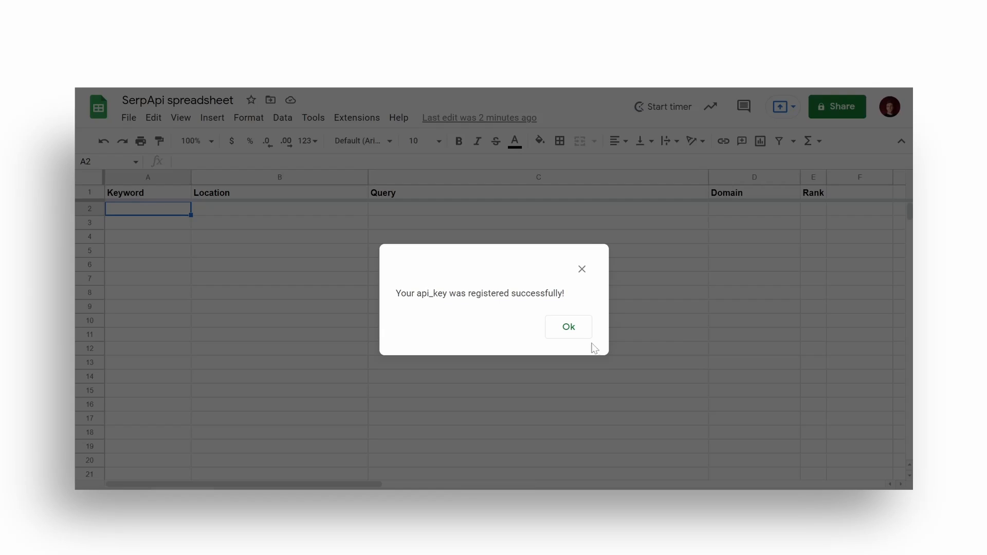
left_click(567, 327)
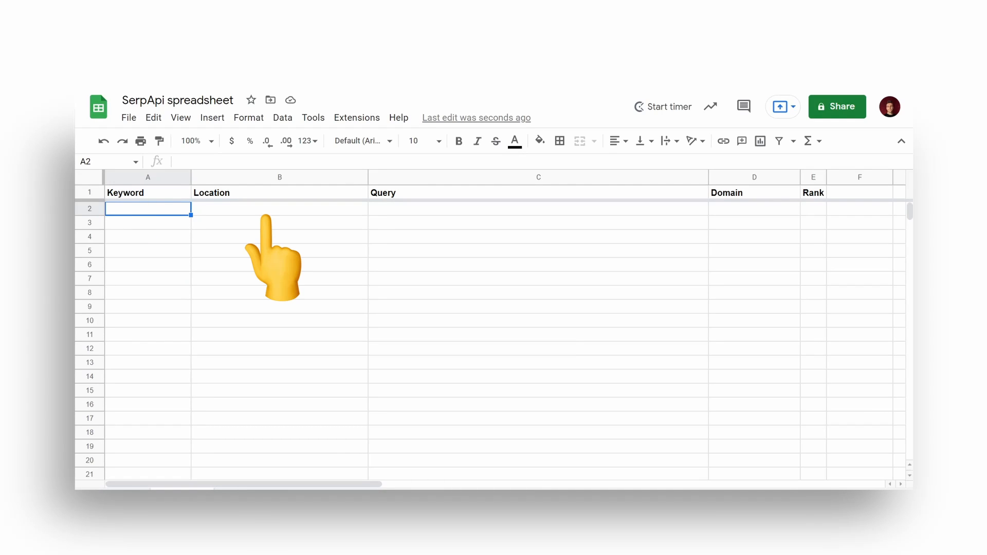
- Enter keyword minecraft in A2 and start the C2 query formula with "q=" & A2
type("minecraft")
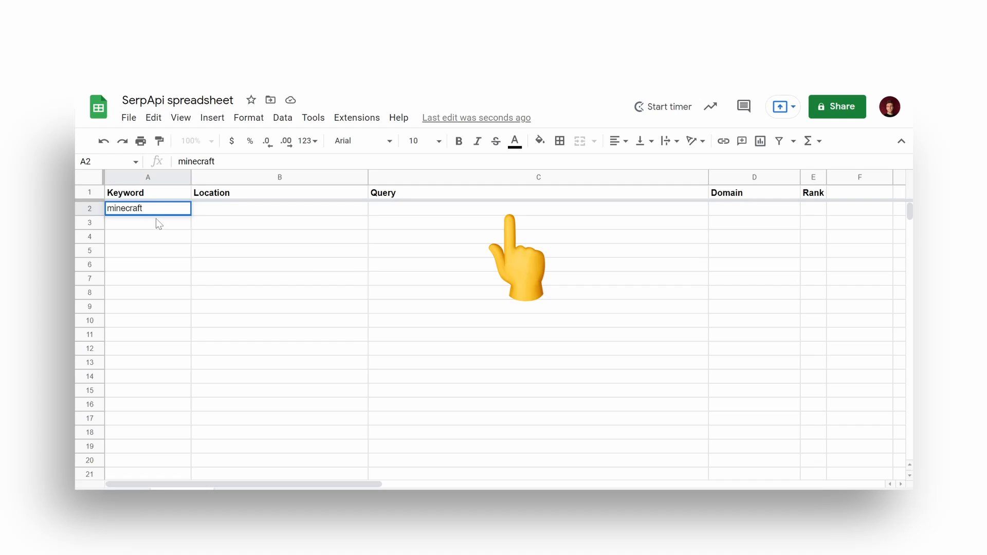
left_click(537, 209)
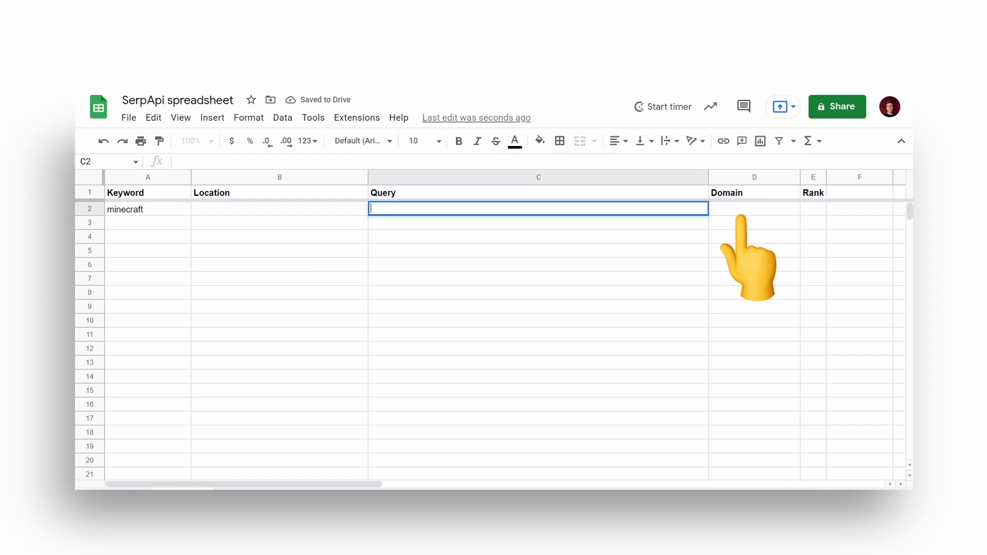
type("\"\"q")
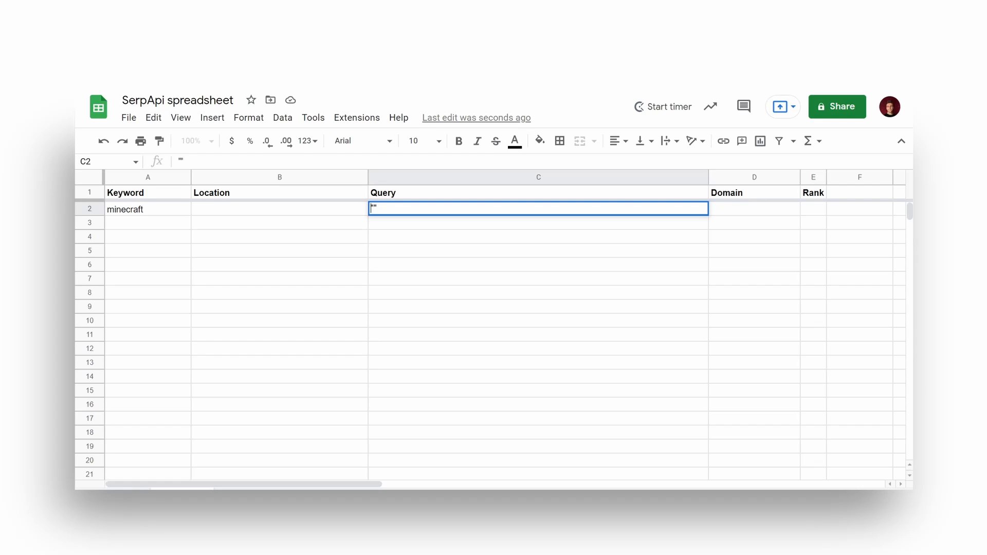
type("=")
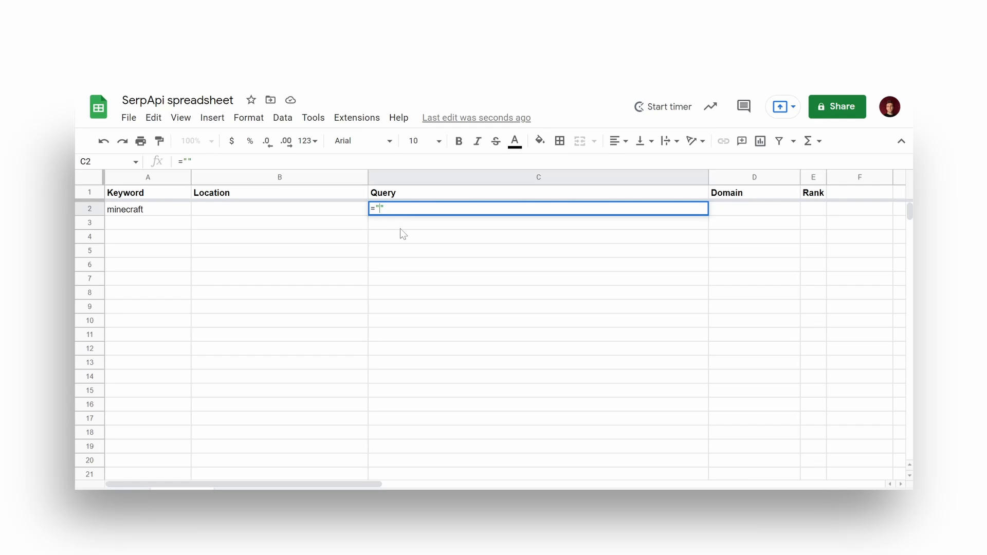
type("q=")
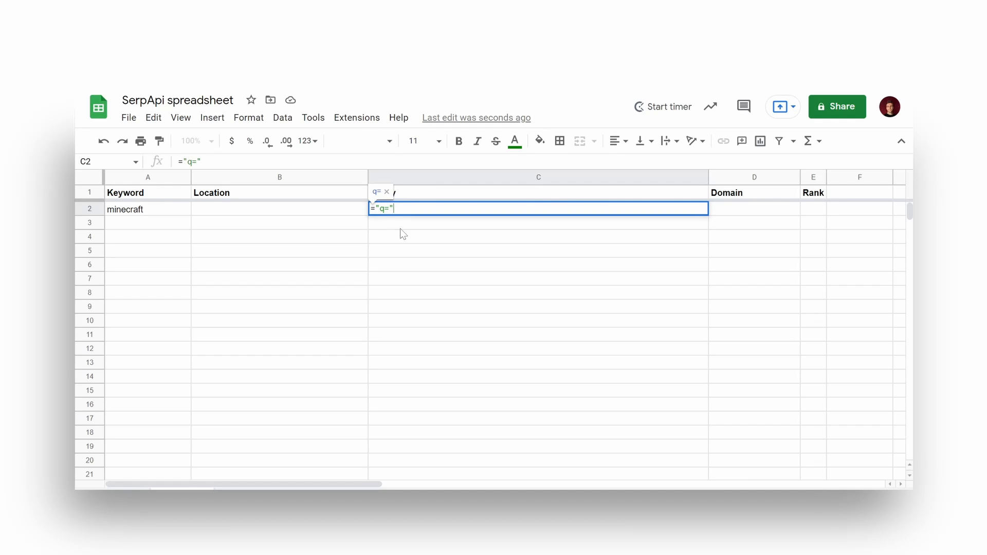
type("& A2")
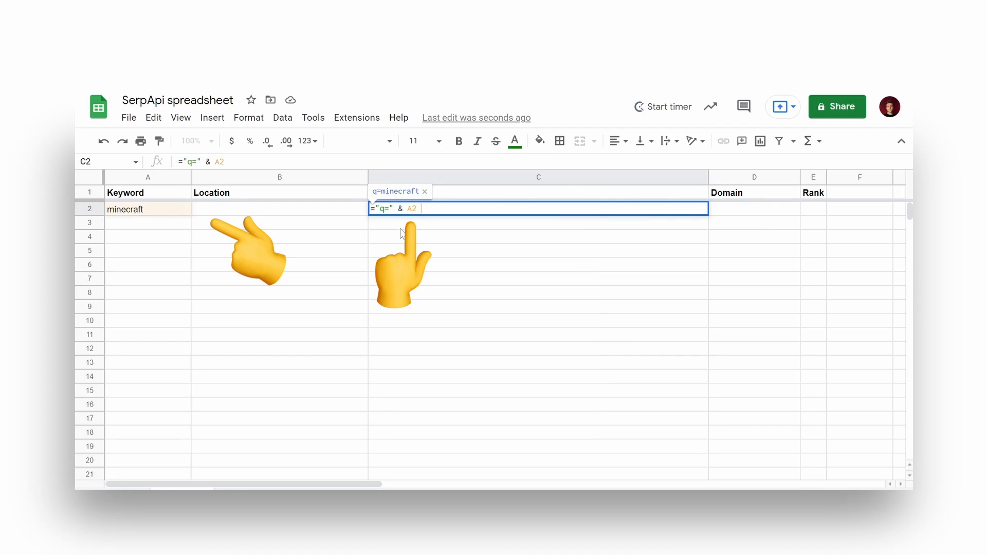
- Finish the formula with "&location=" & B2 & "&engine=google&num=100"
type("& \"\"")
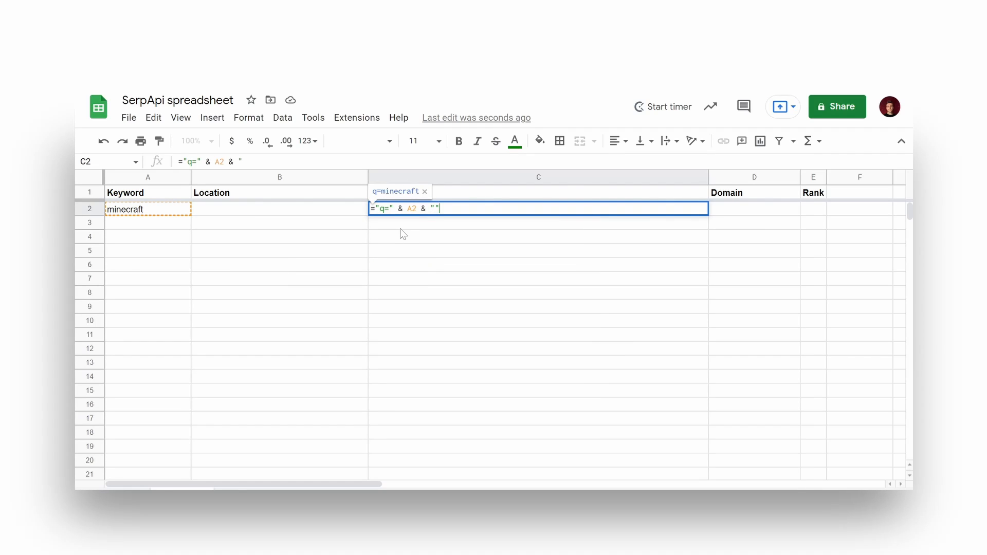
type("location")
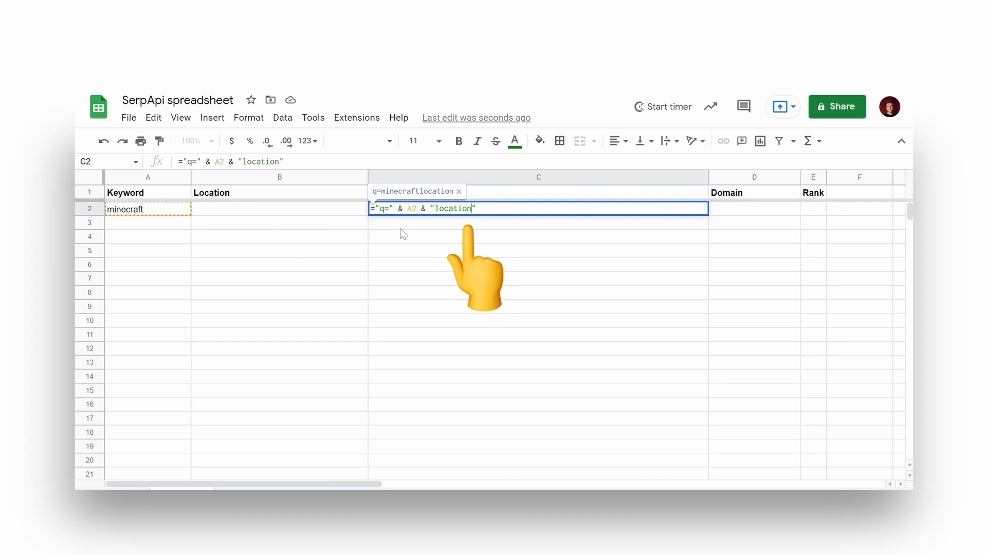
type("=")
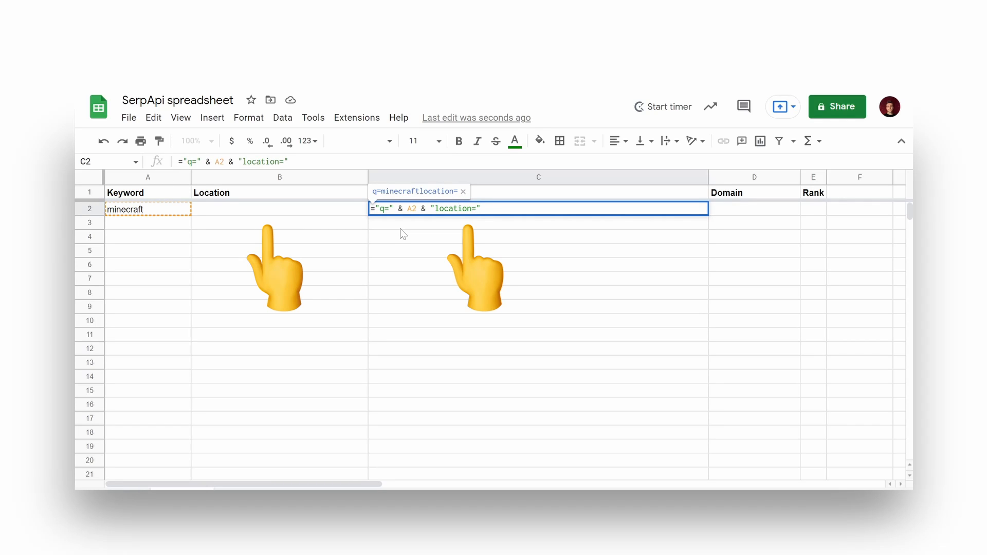
type("& B2 & \"&engine")
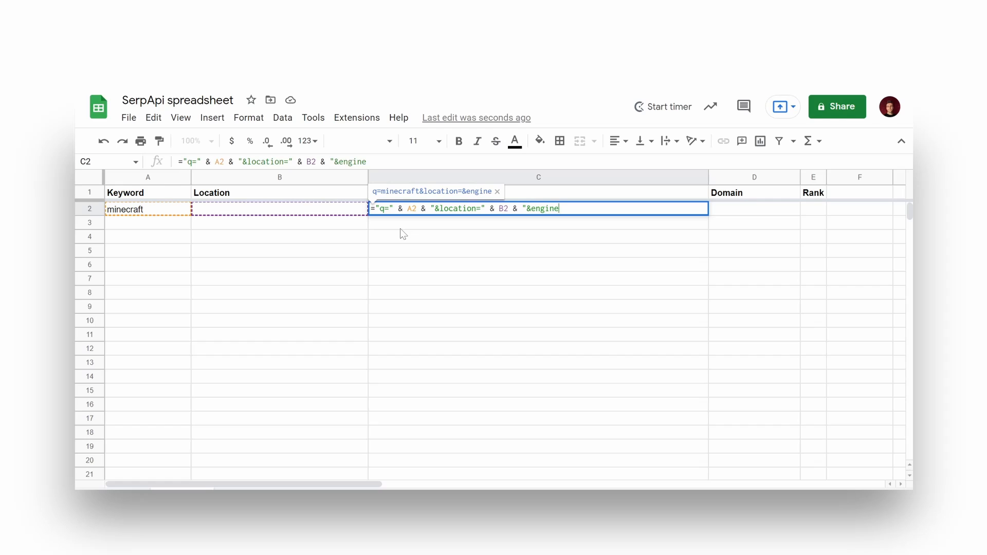
type("=google")
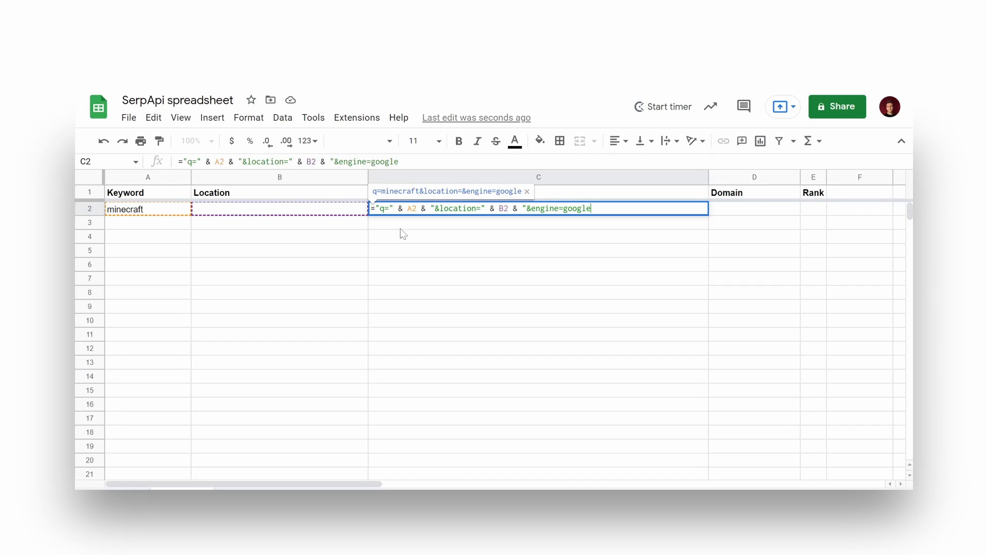
type("&num=100")
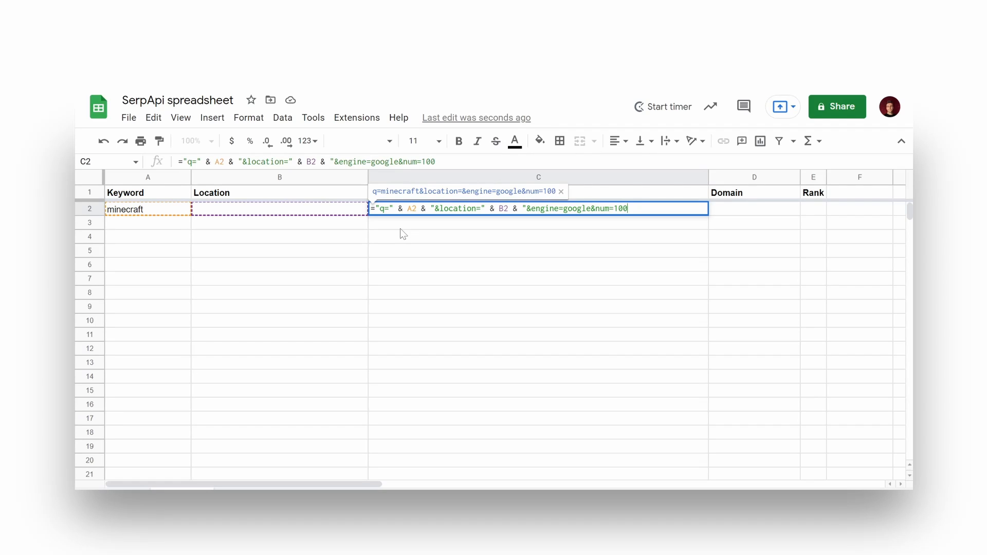
type("\"")
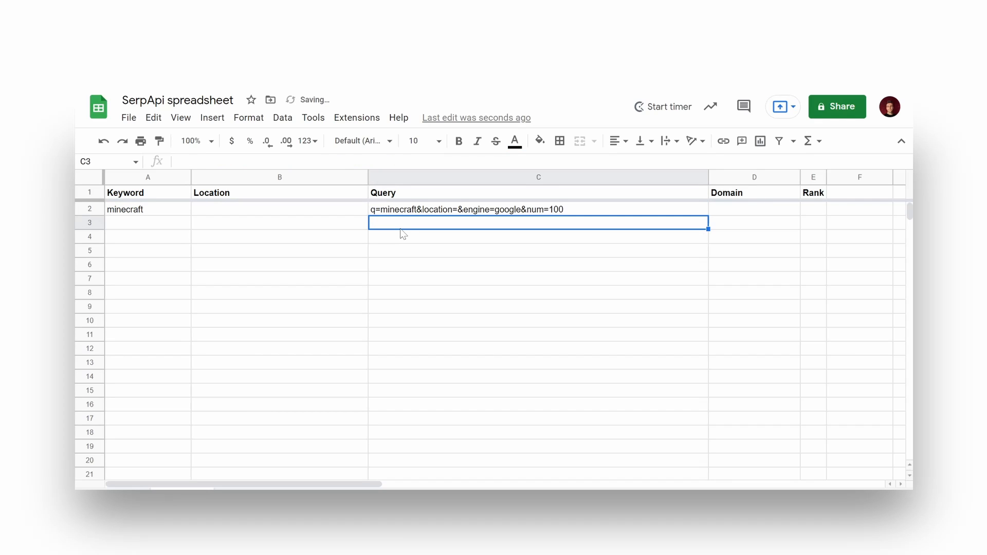
- Enter minecraft.com in D2, rank it with =SERPAPI_RANK(C2,D2), and fill the other keyword rows
left_click(753, 209)
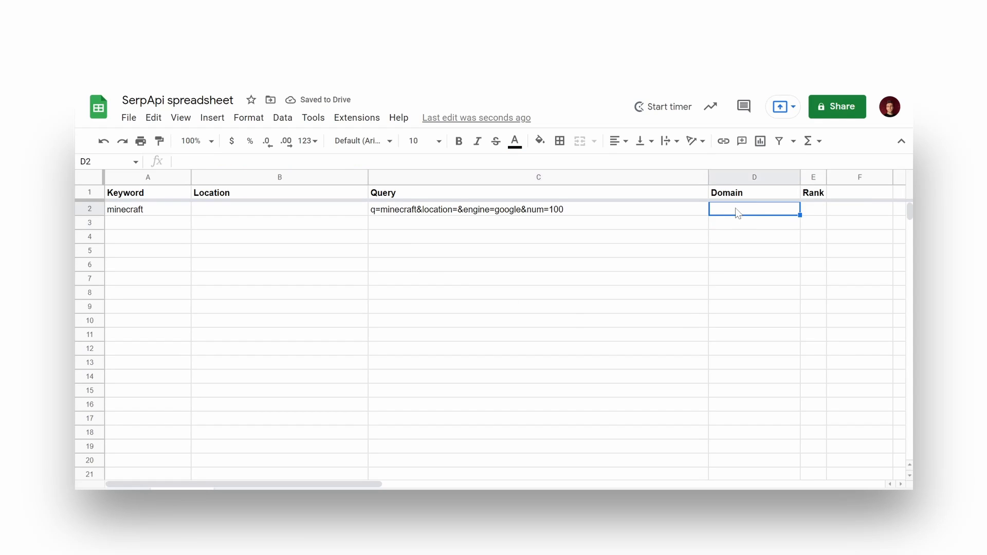
type("minecraft.")
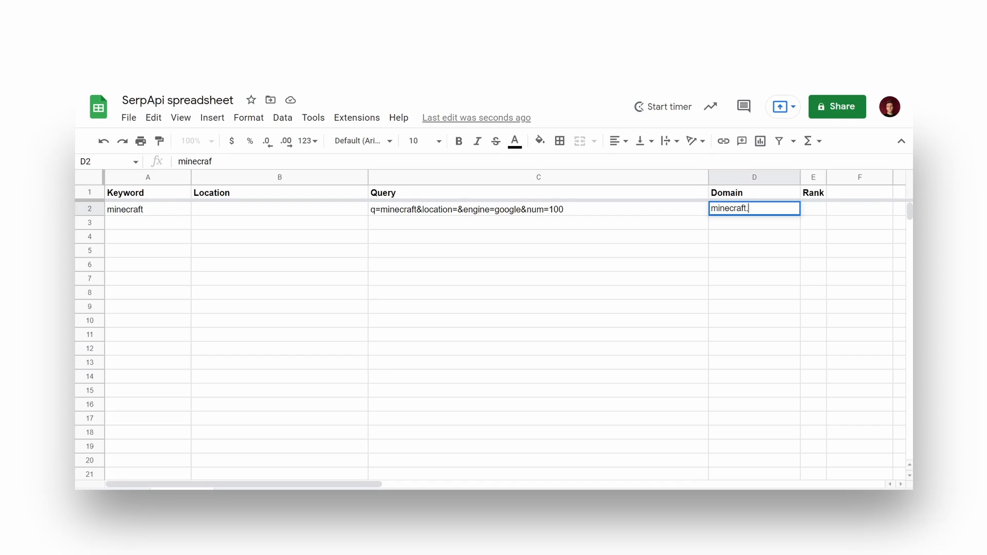
key("enter")
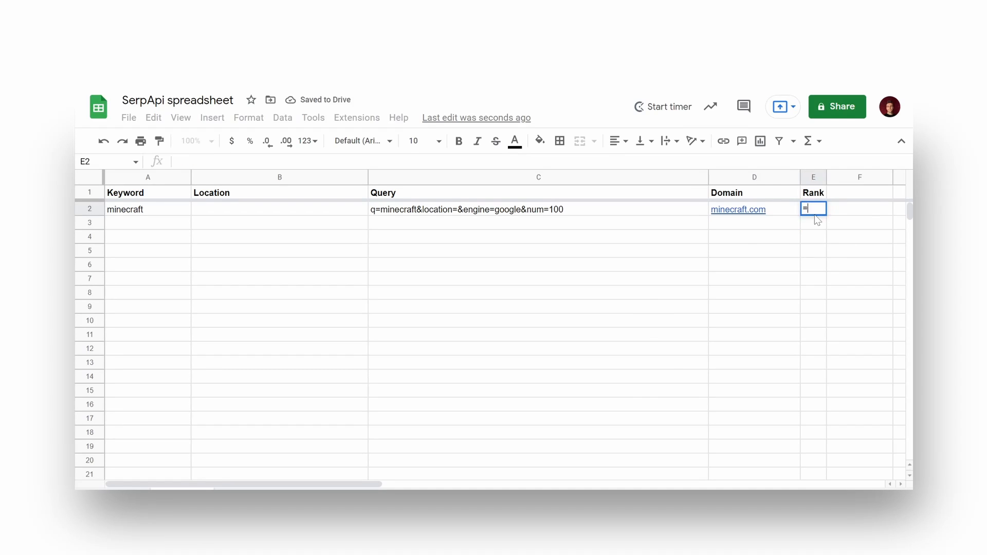
type("=SERPAPI_RANK(C2,")
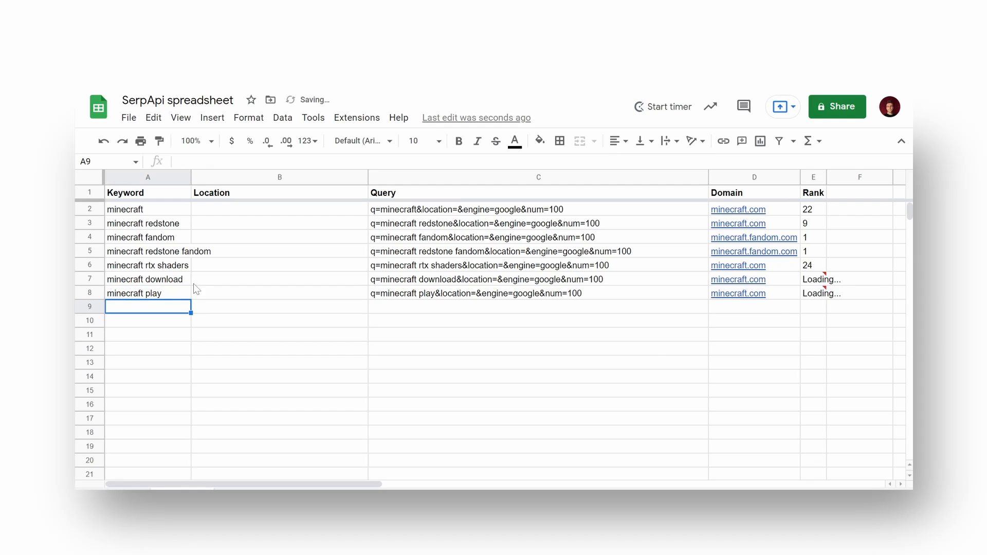
left_click(754, 306)
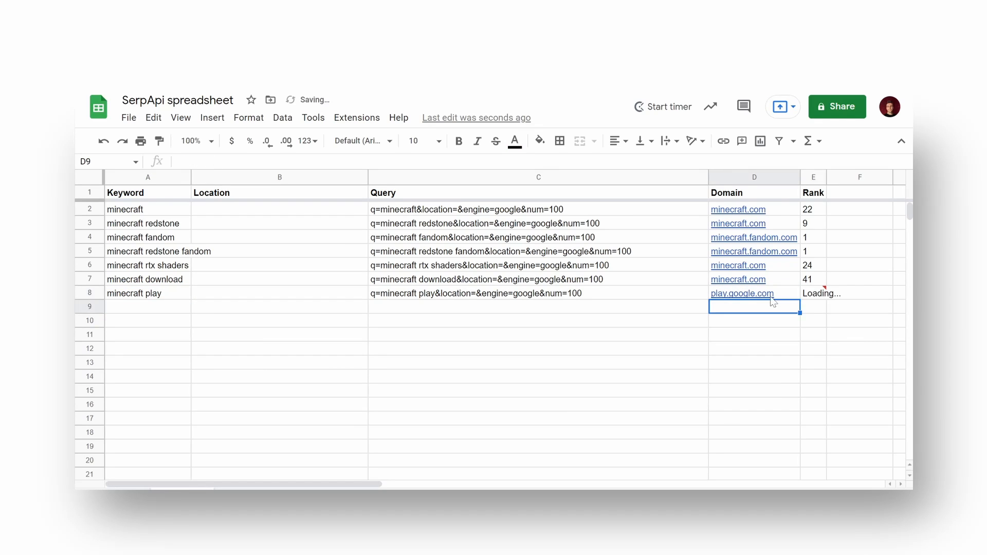
left_click(278, 177)
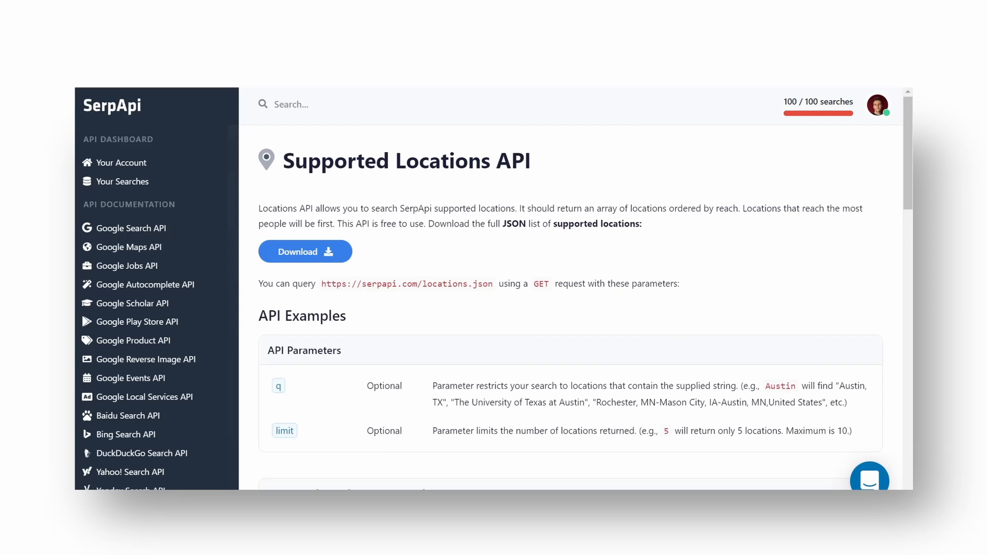
mouse_move(470, 270)
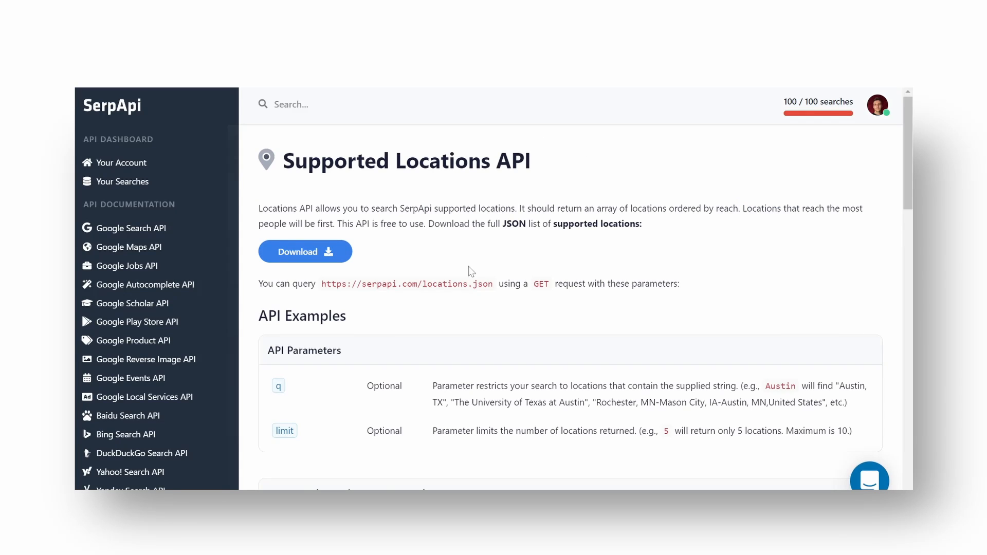
- Download the full JSON list of supported locations from the docs page
left_click(304, 250)
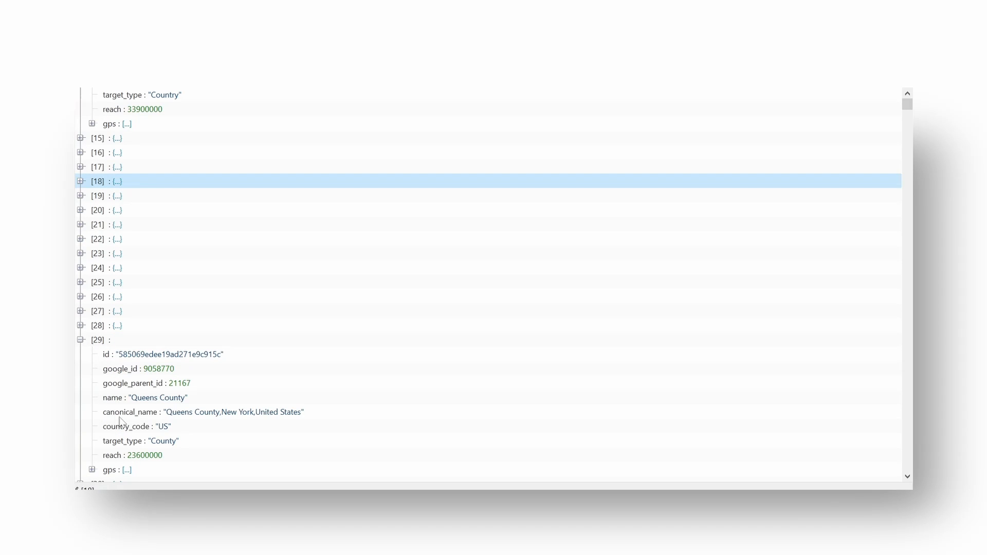
- Browse the locations.json entries in the viewer before returning to the sheet
right_click(202, 412)
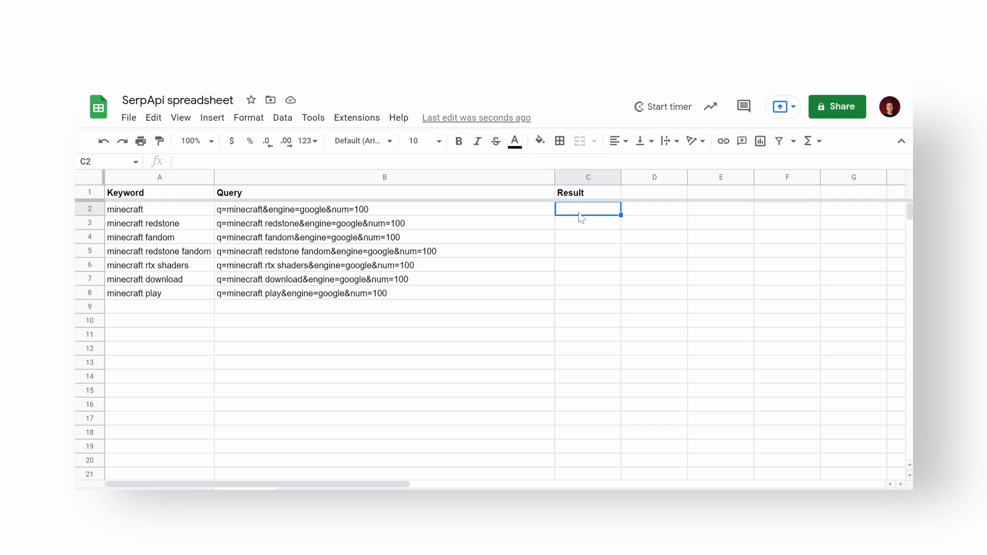
- Start =SERPAPI_RESULT(B2, in the first Result cell for the minecraft query
type("=SERPAPI_RESULT(")
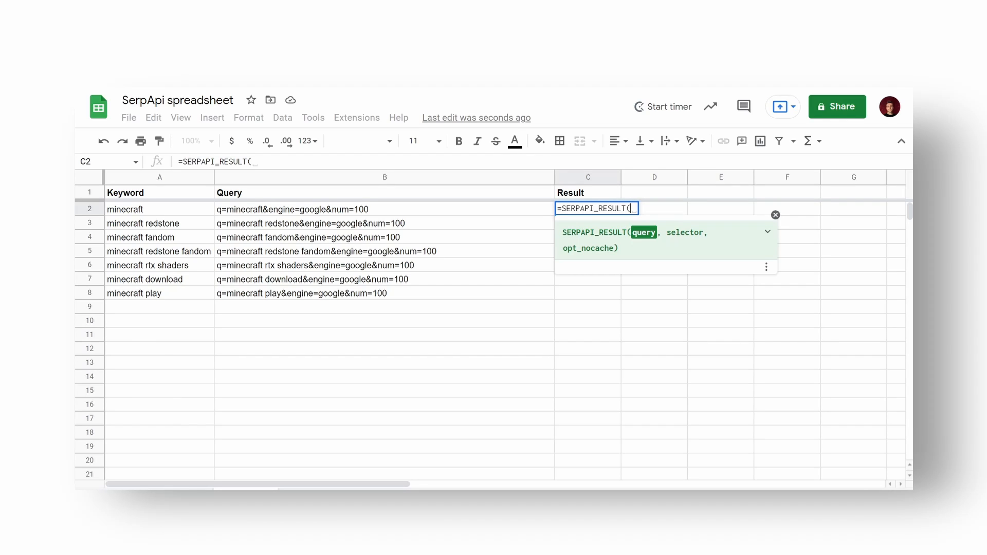
type("B")
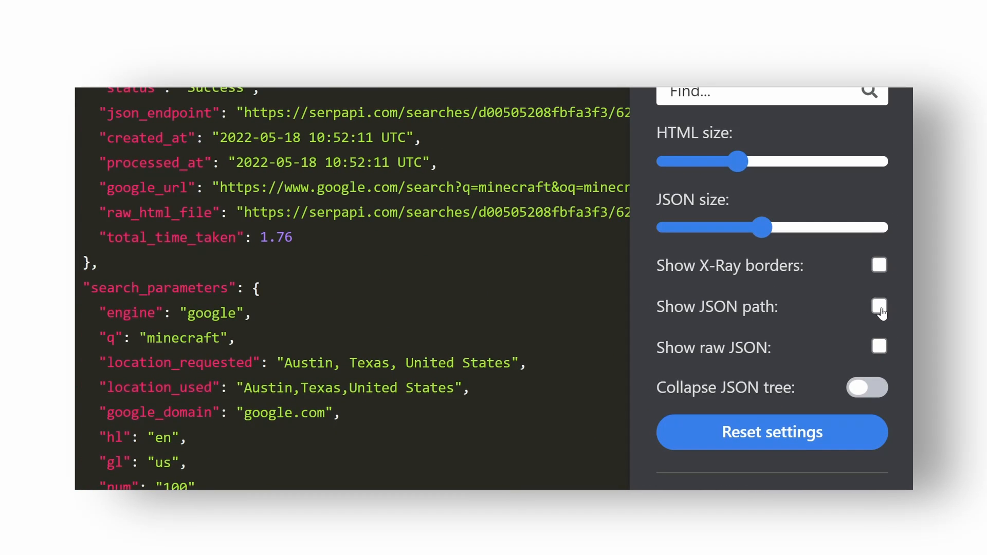
- Tick Show JSON path in the playground settings panel
left_click(879, 306)
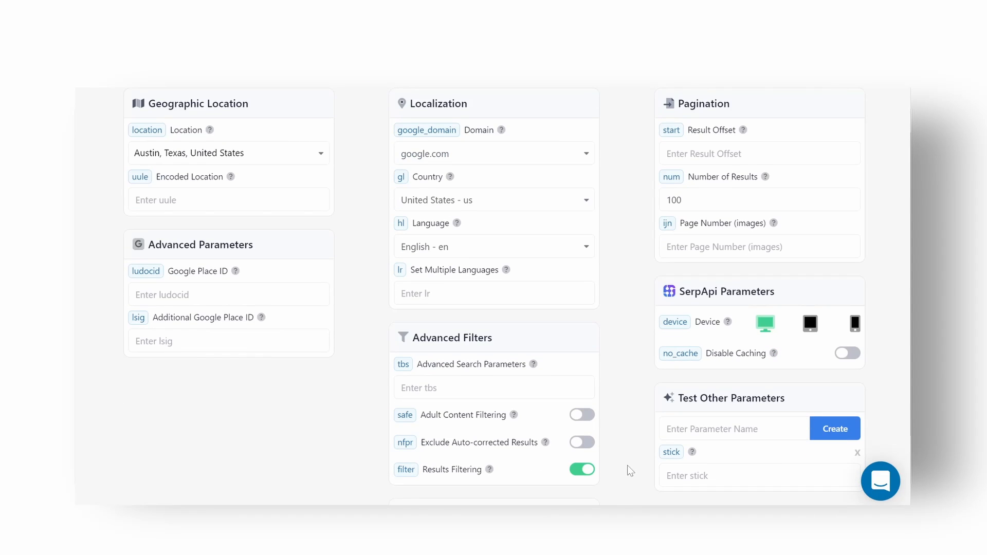
mouse_move(637, 392)
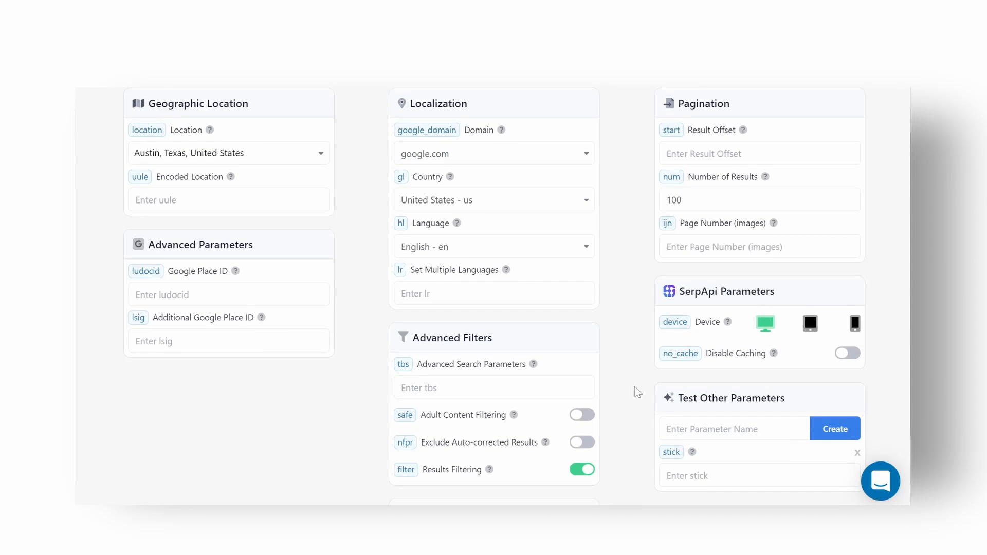
mouse_move(637, 353)
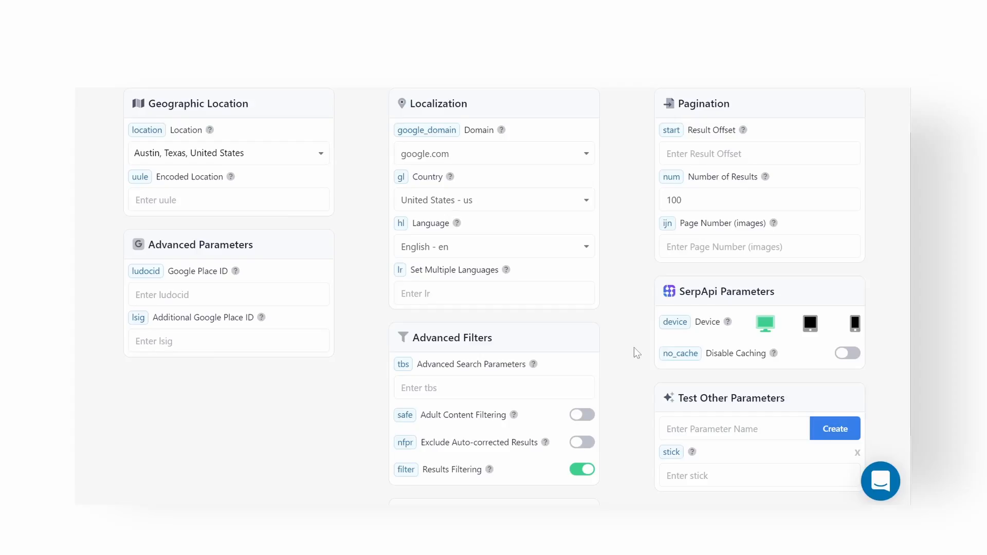